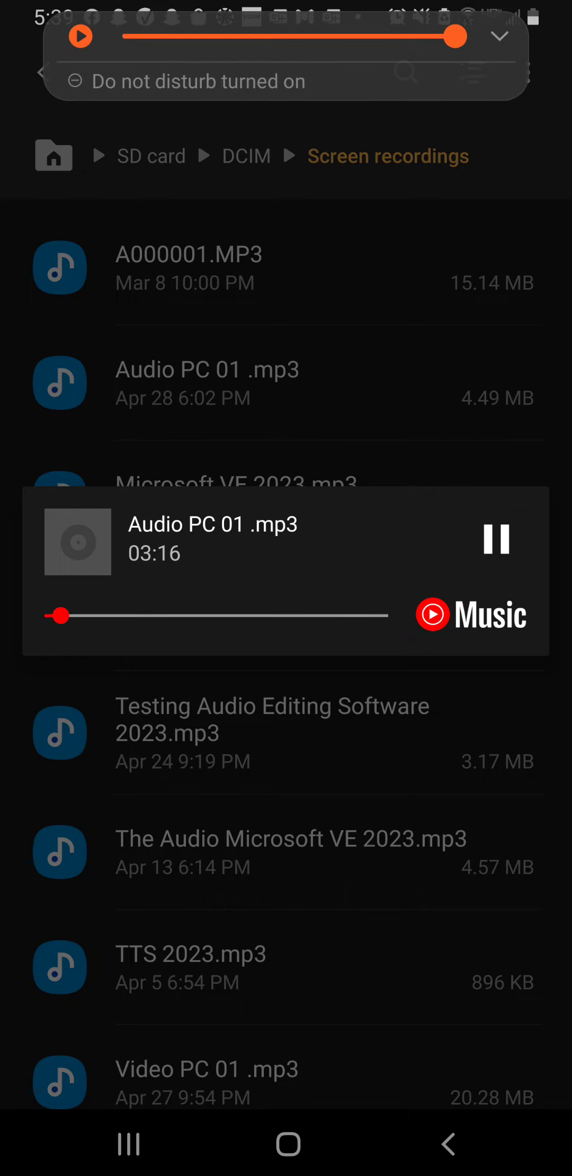
Dismiss the volume panel so Audio PC 01 .mp3 keeps playing at full volume
{"action": "left_click", "coordinate": [497, 36]}
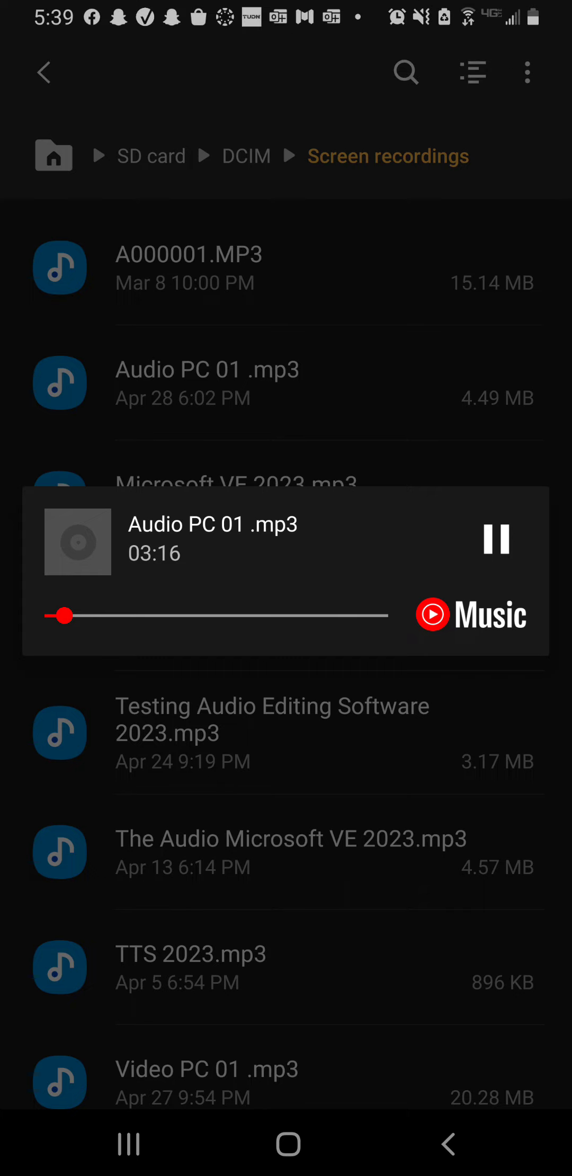